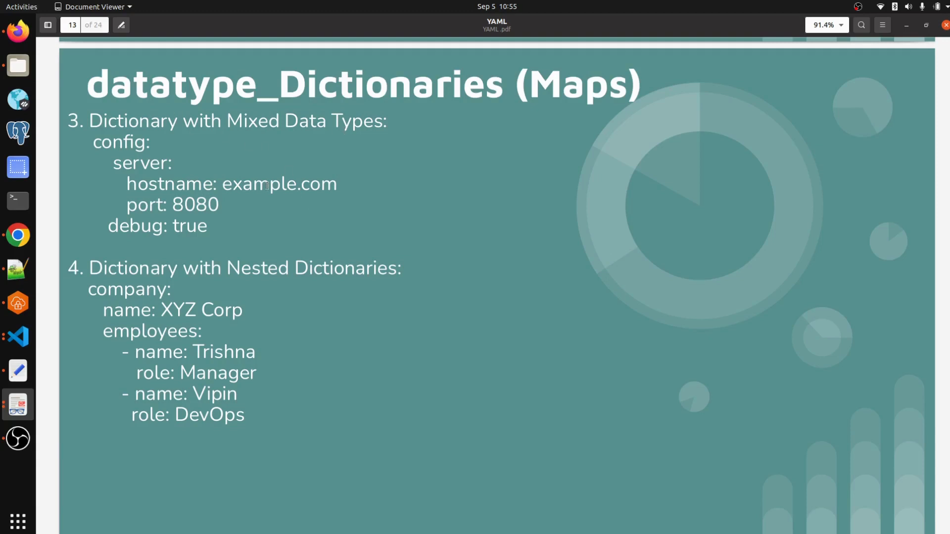
# Step: Review the company example block on the slide, then return to dictionary.yml in the editor
pyautogui.scroll(-3)
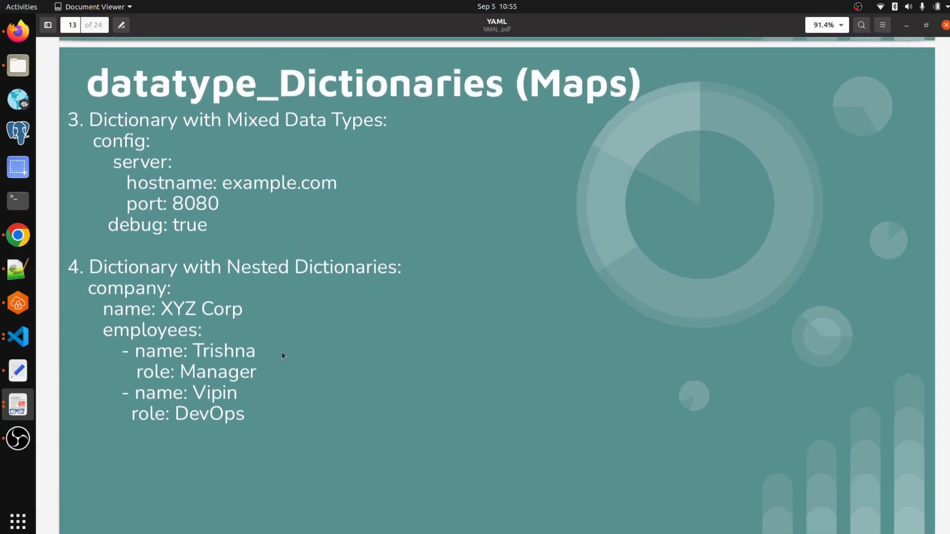
pyautogui.moveTo(336, 276)
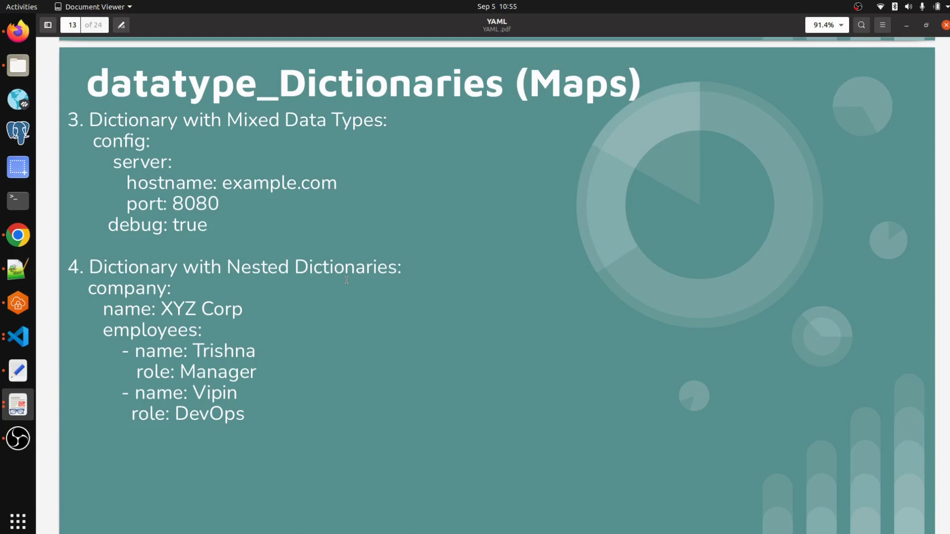
pyautogui.moveTo(264, 416)
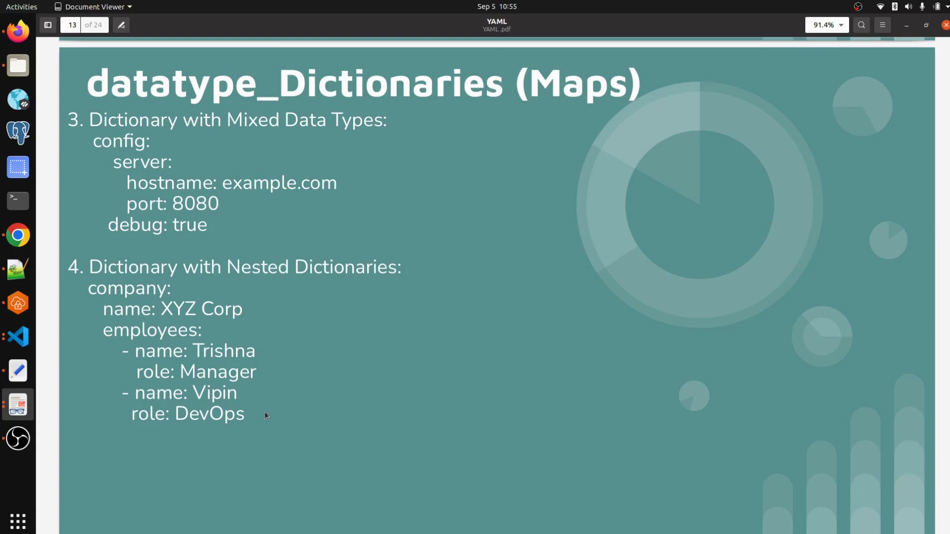
pyautogui.moveTo(88, 288); pyautogui.dragTo(245, 418)
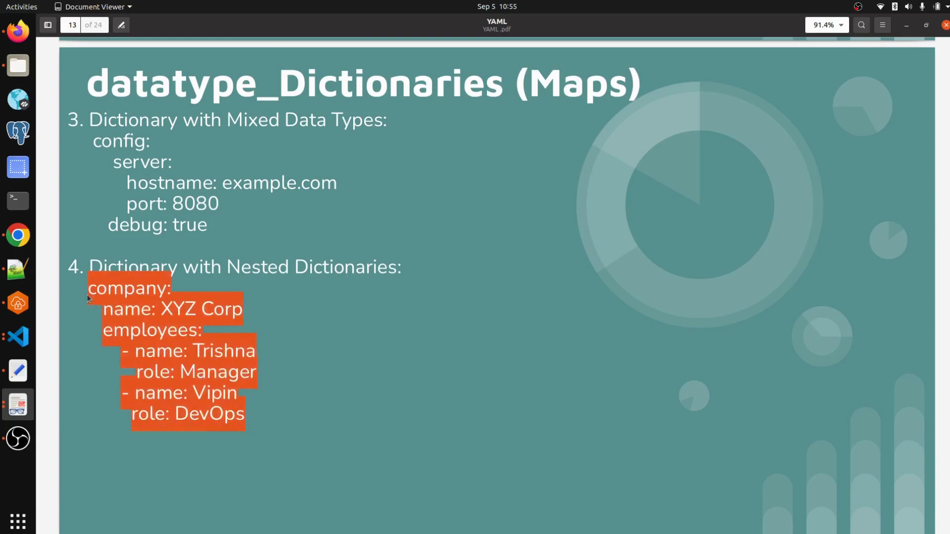
pyautogui.click(350, 353)
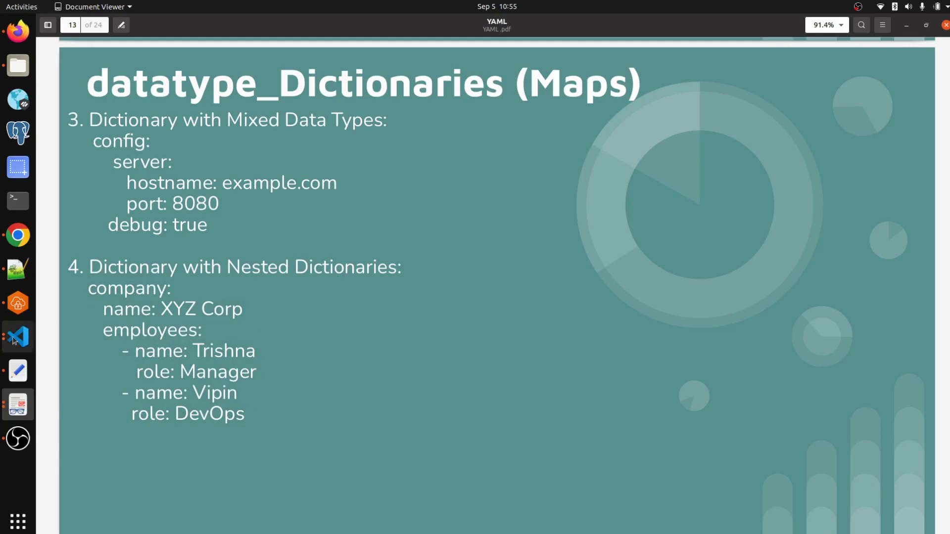
pyautogui.click(17, 337)
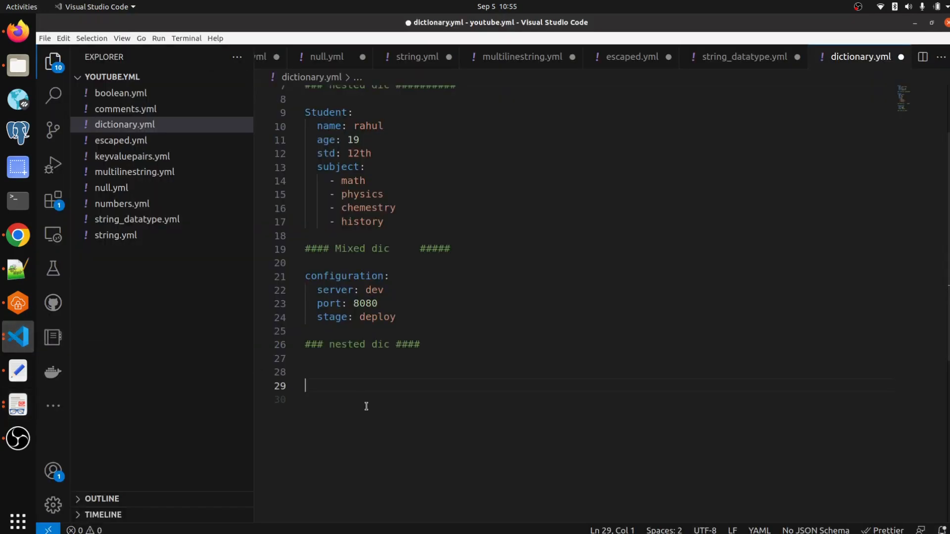
# Step: Add a nested Company dictionary with Name: XYZ and an employees: key
pyautogui.write('Com')
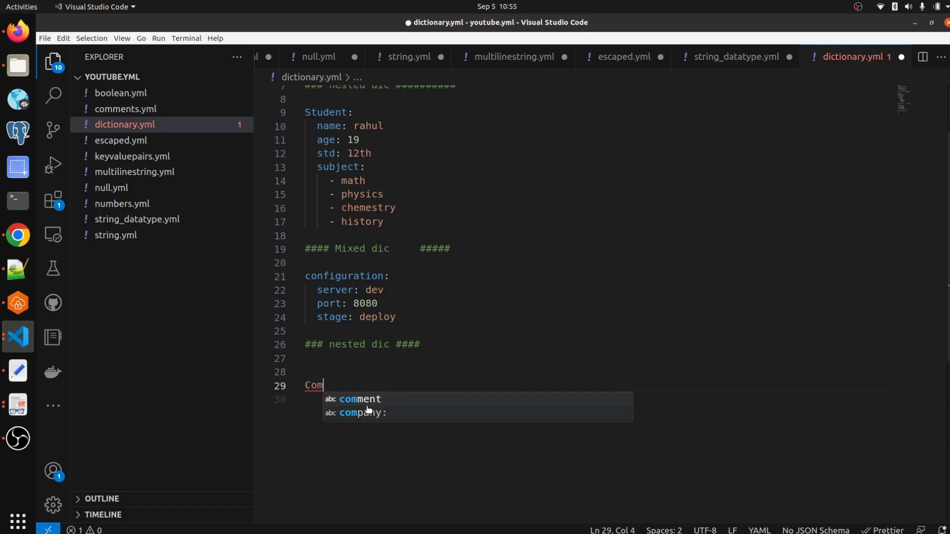
pyautogui.write('pany:')
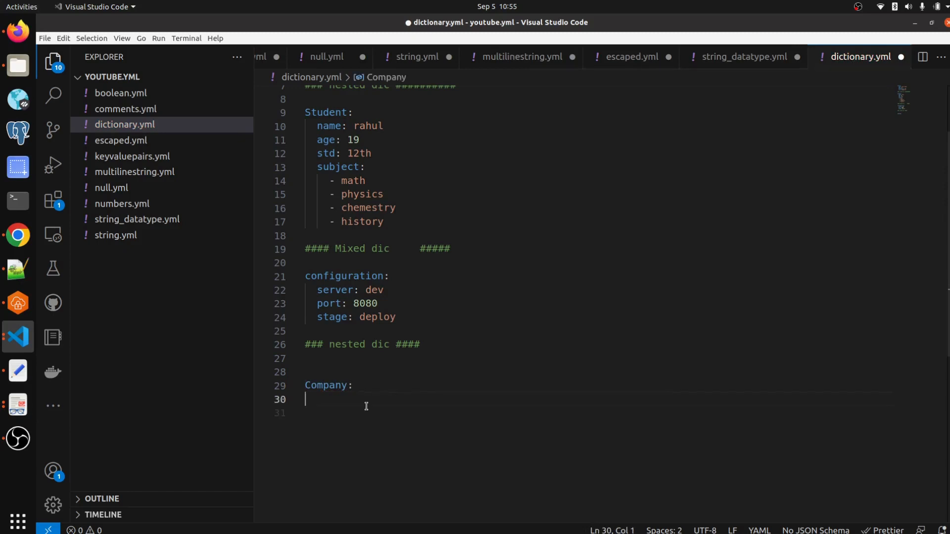
pyautogui.write('Name:')
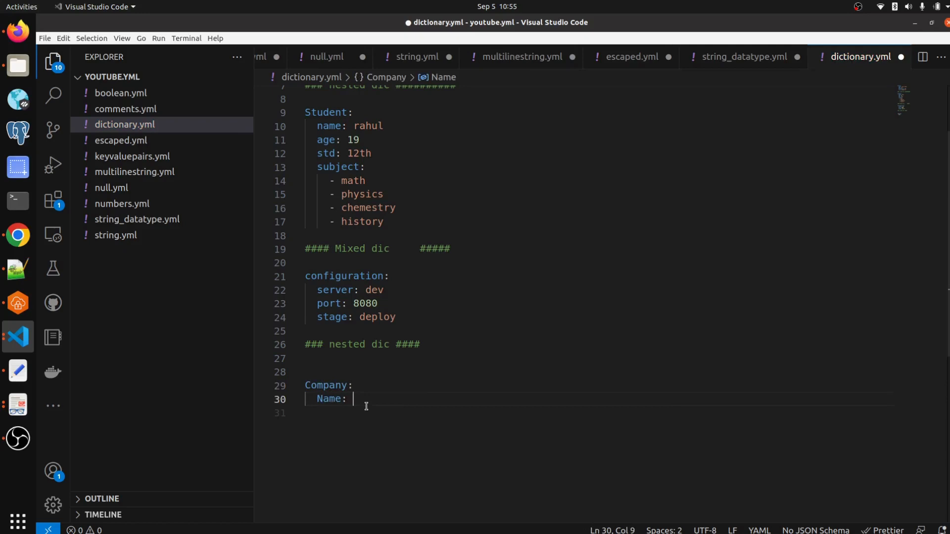
pyautogui.write('XYZ')
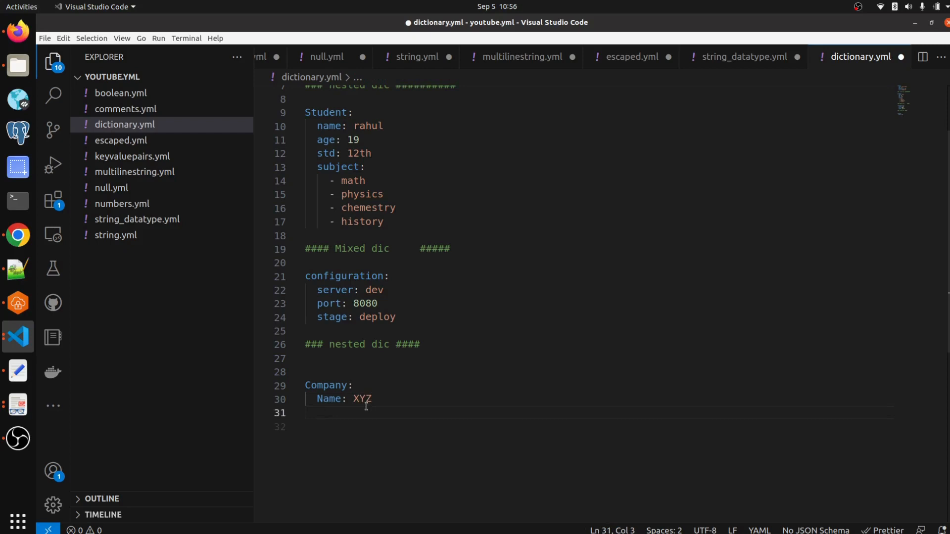
pyautogui.write('eye')
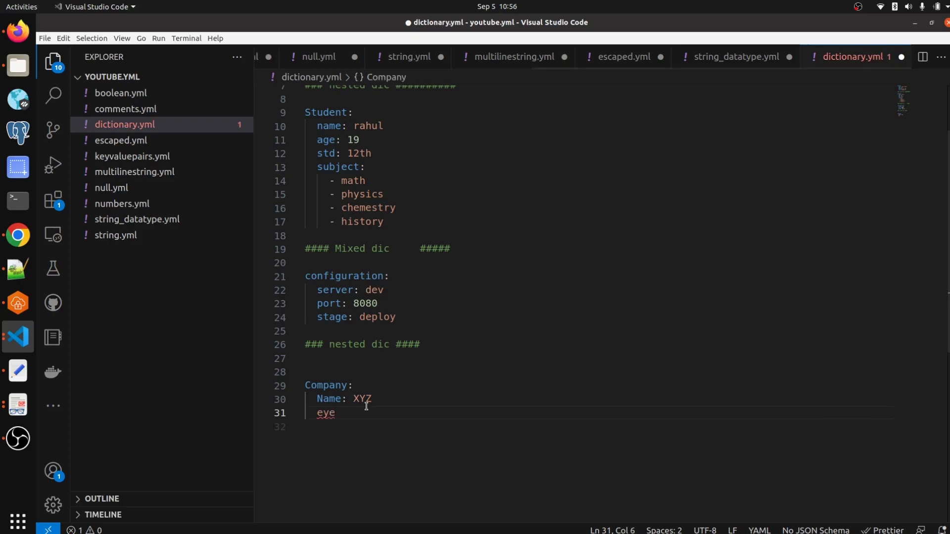
pyautogui.write('m')
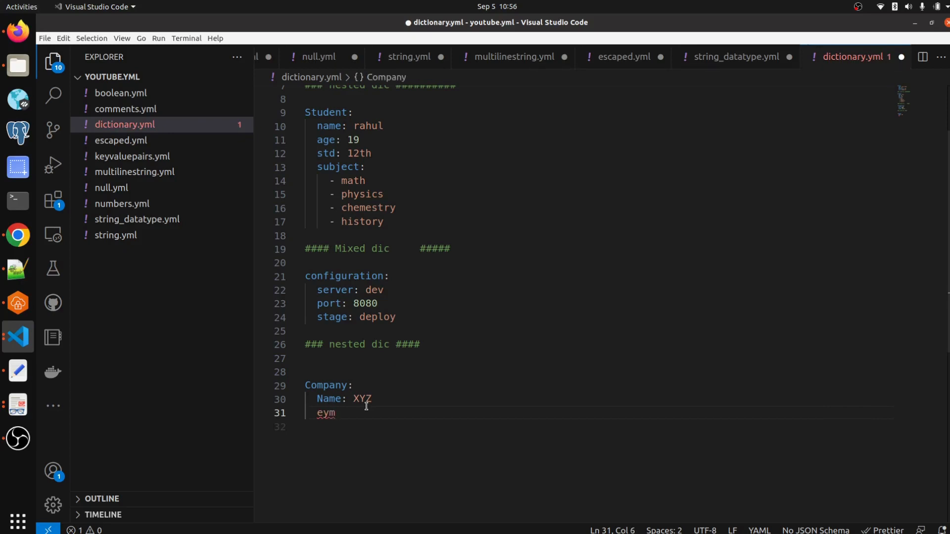
pyautogui.press('BackSpace')
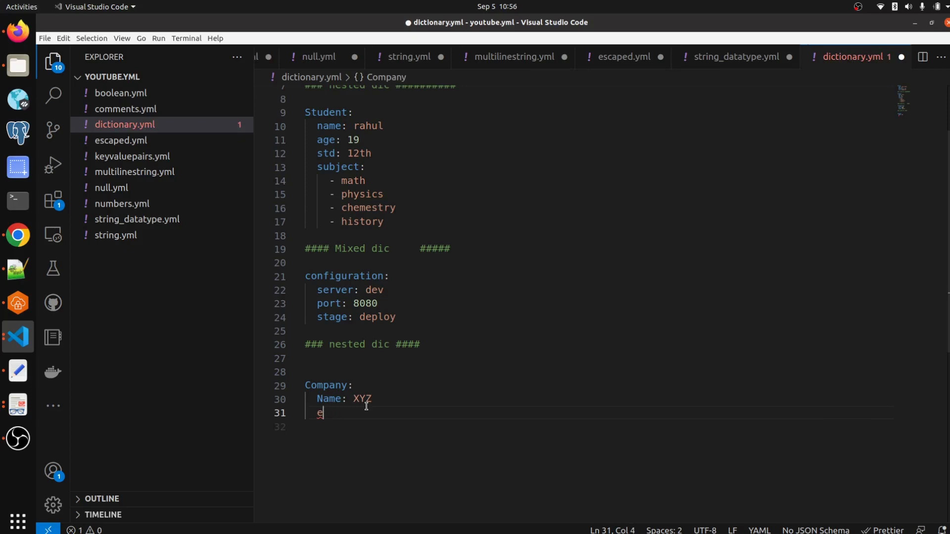
pyautogui.write('mploy')
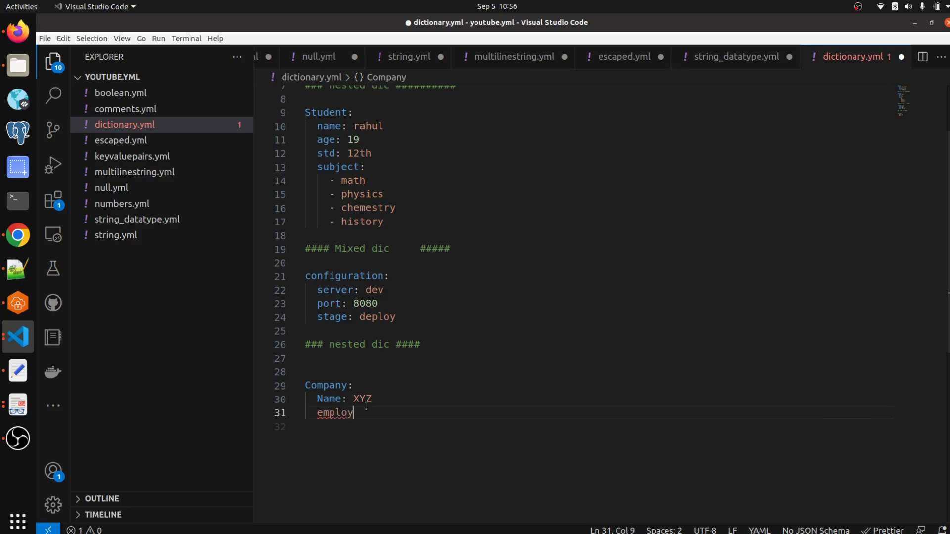
pyautogui.write('ees:')
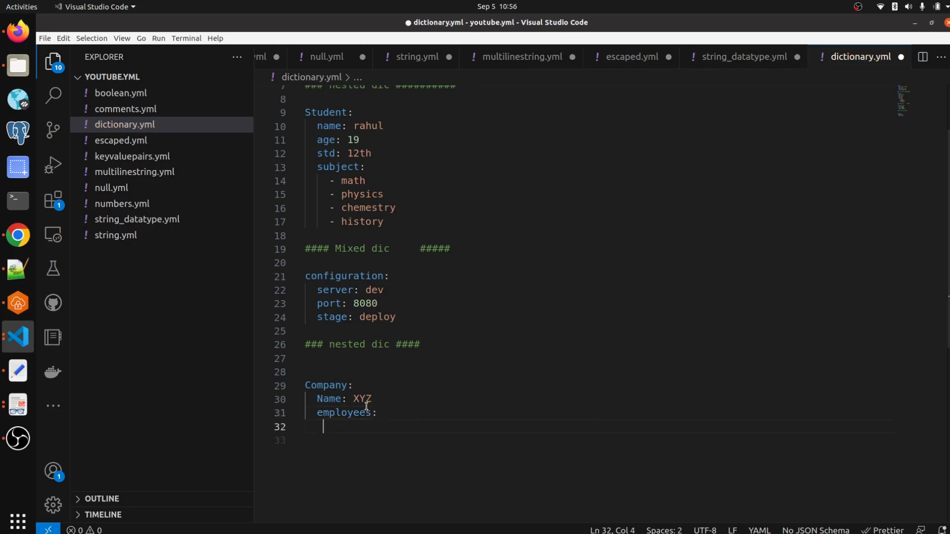
# Step: Add the first employee list item with name: saryu and role: dev
pyautogui.write('-')
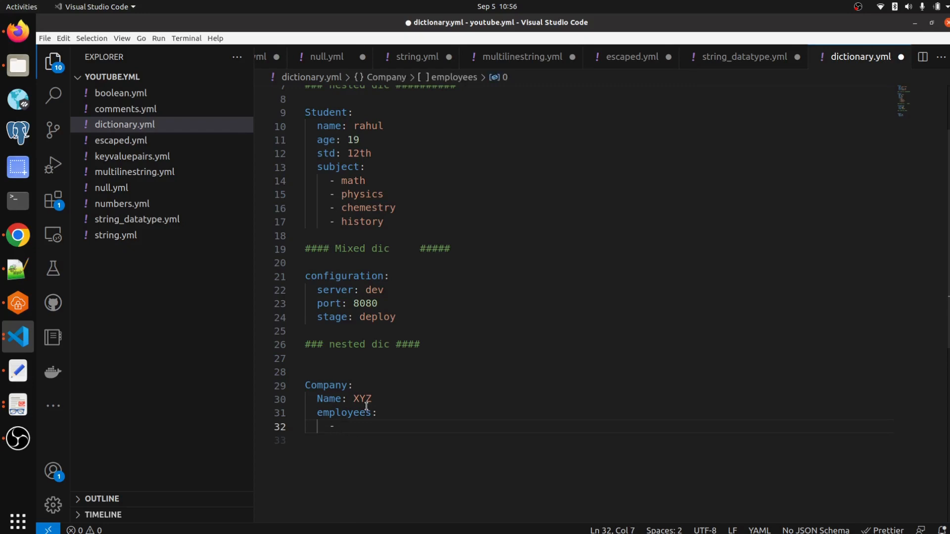
pyautogui.write('name:')
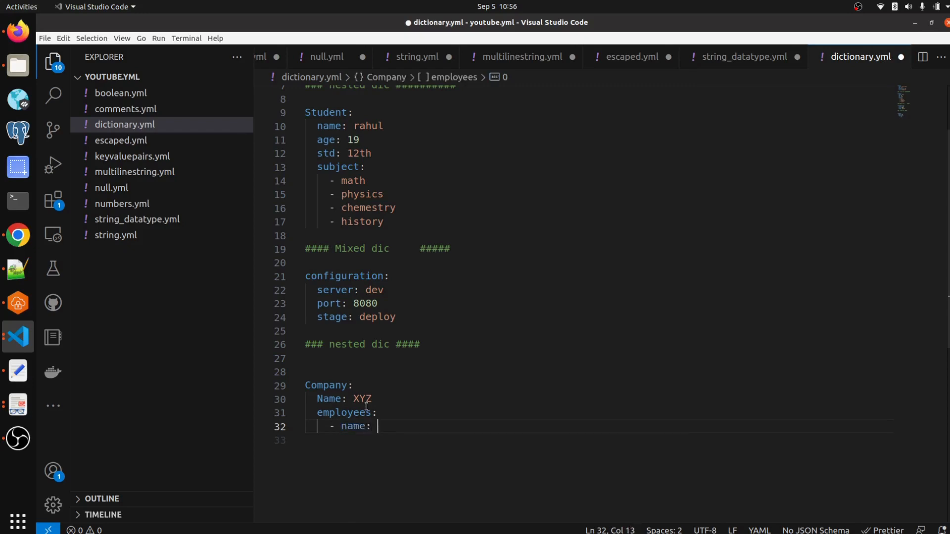
pyautogui.write('saryu')
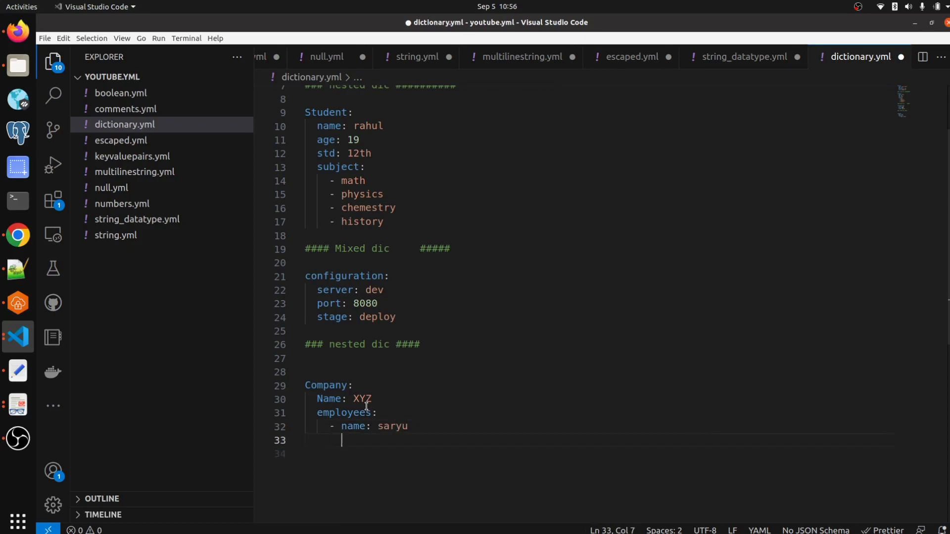
pyautogui.write('role')
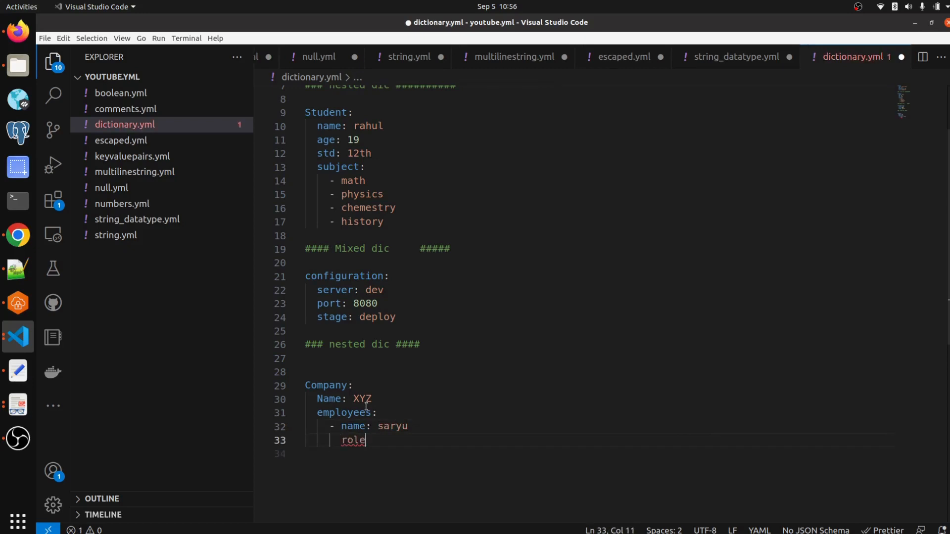
pyautogui.write(':')
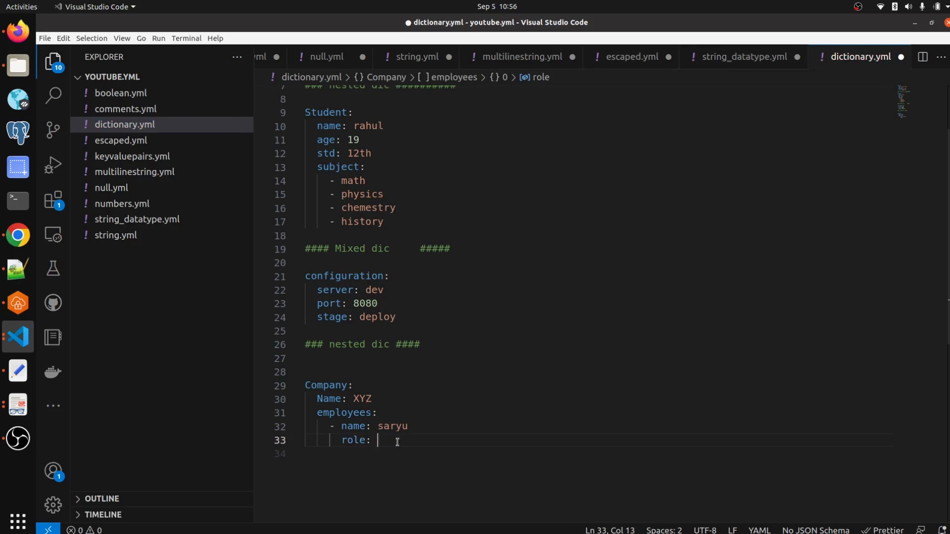
pyautogui.write('dev')
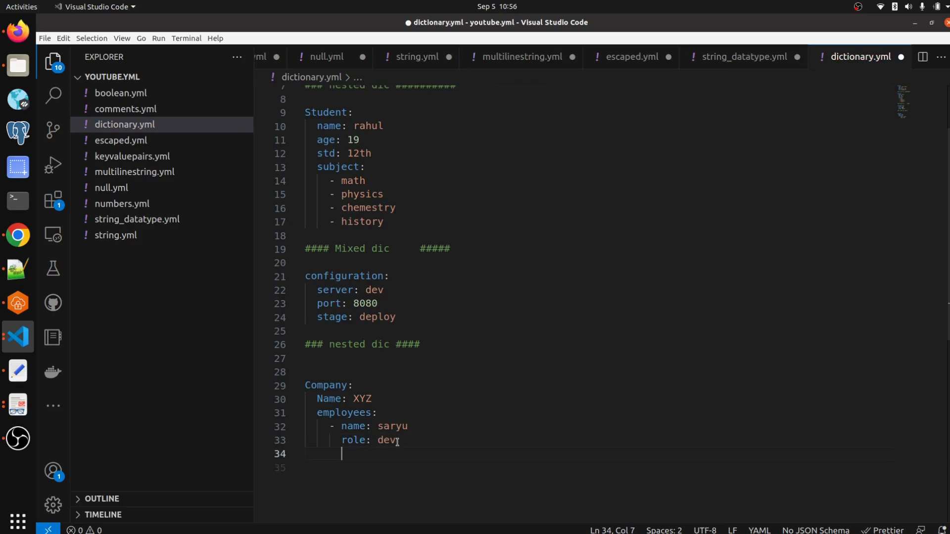
# Step: Add a second employee list item with name: adarsh and role: trainee
pyautogui.write('-')
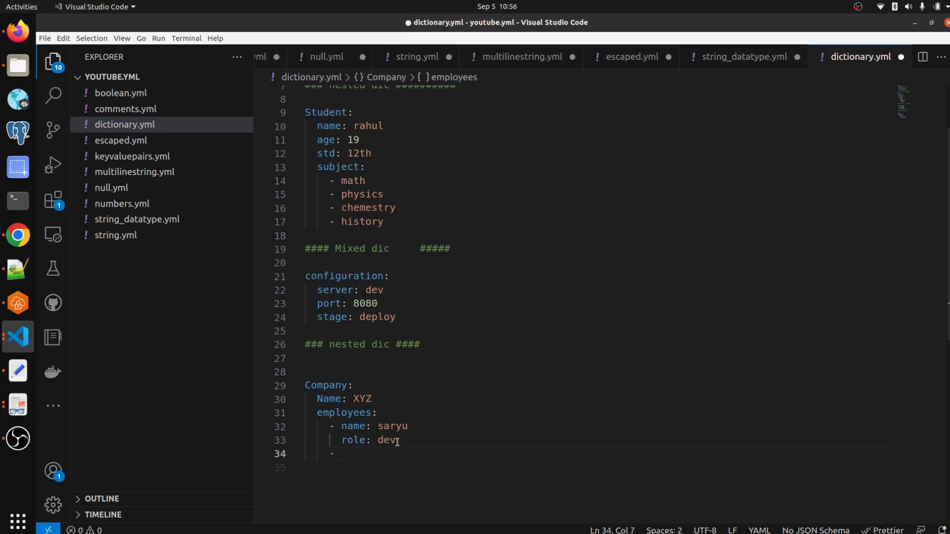
pyautogui.write('na')
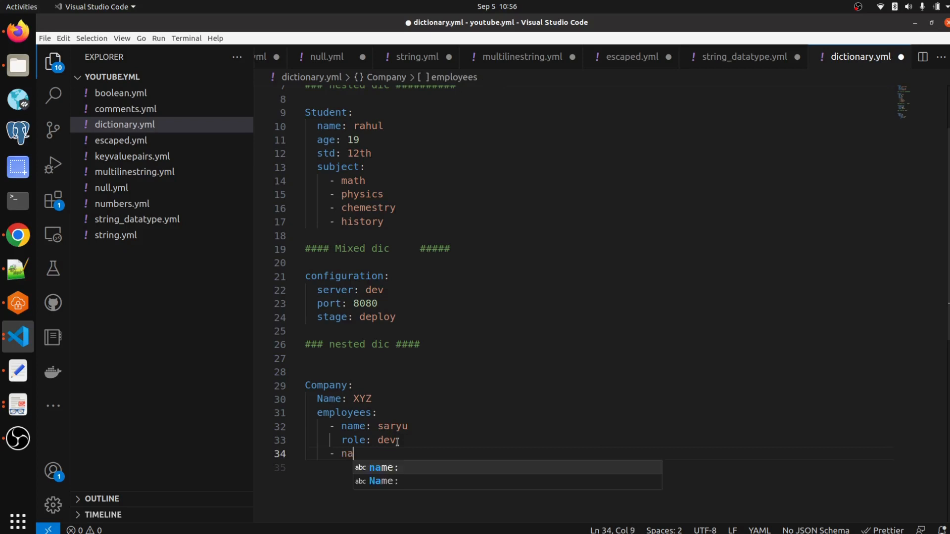
pyautogui.write('me:')
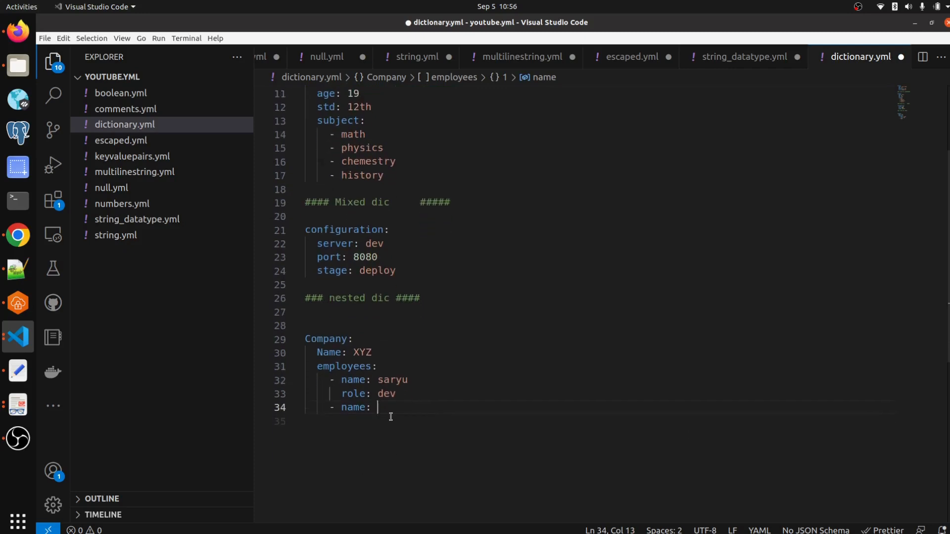
pyautogui.write('adar')
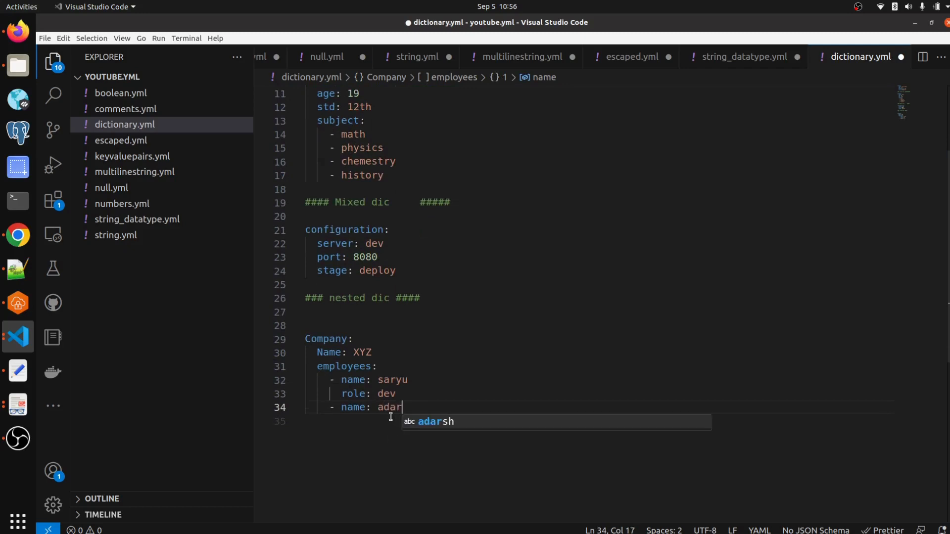
pyautogui.write('sh')
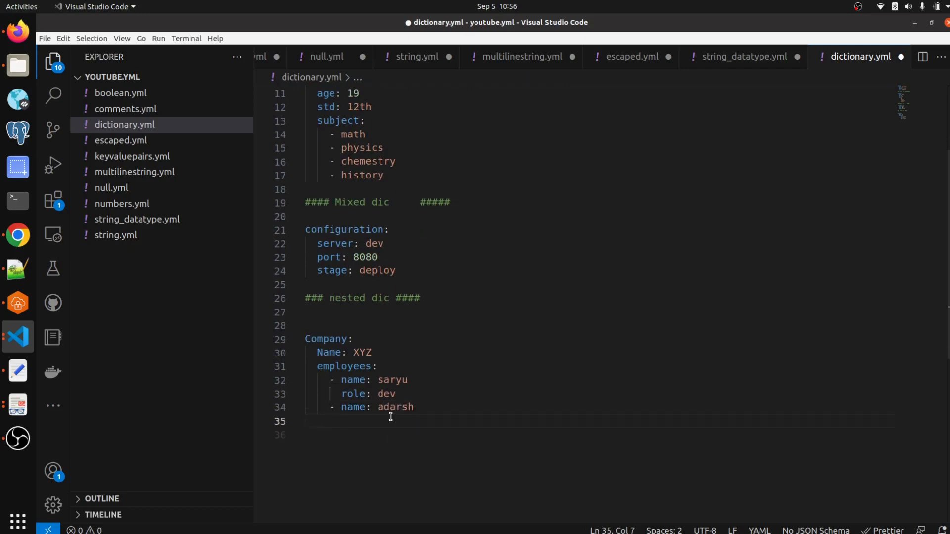
pyautogui.write('role')
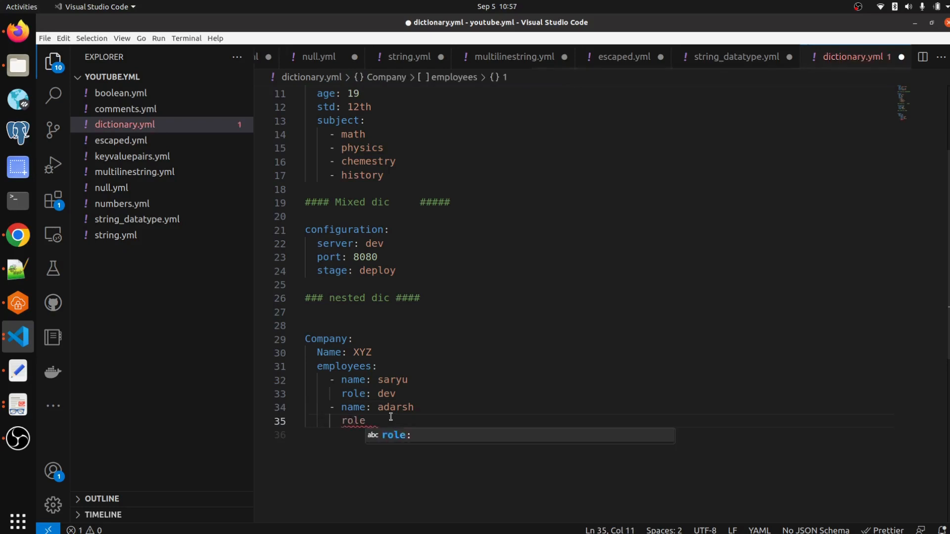
pyautogui.write('tr')
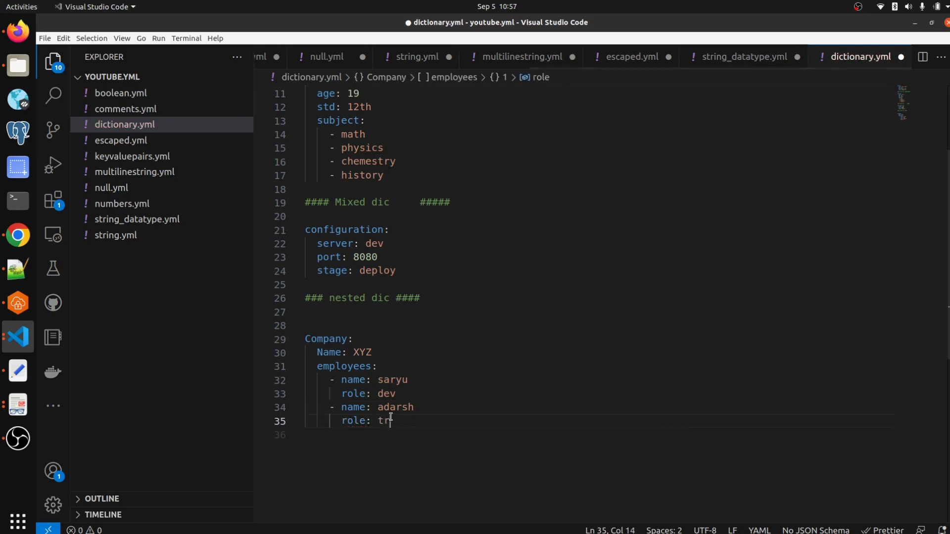
pyautogui.write('e')
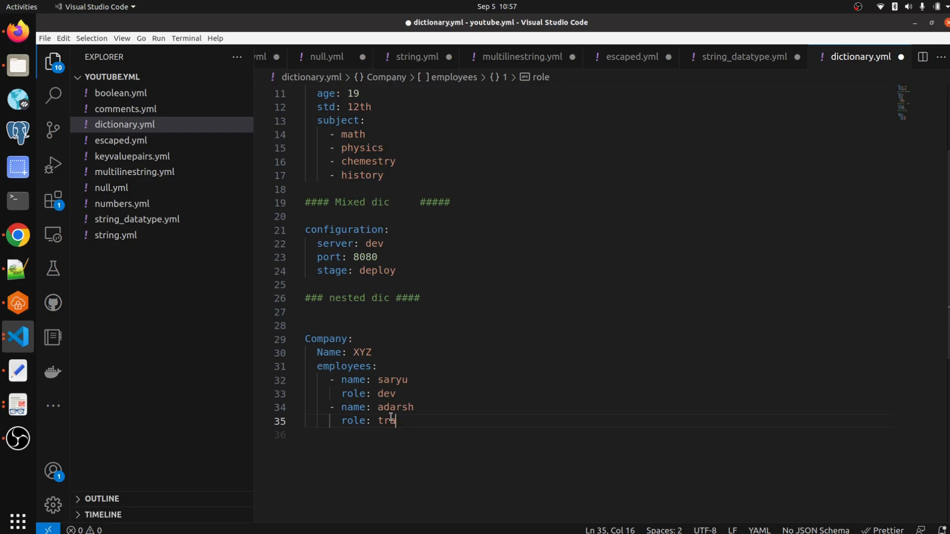
pyautogui.write('ainne')
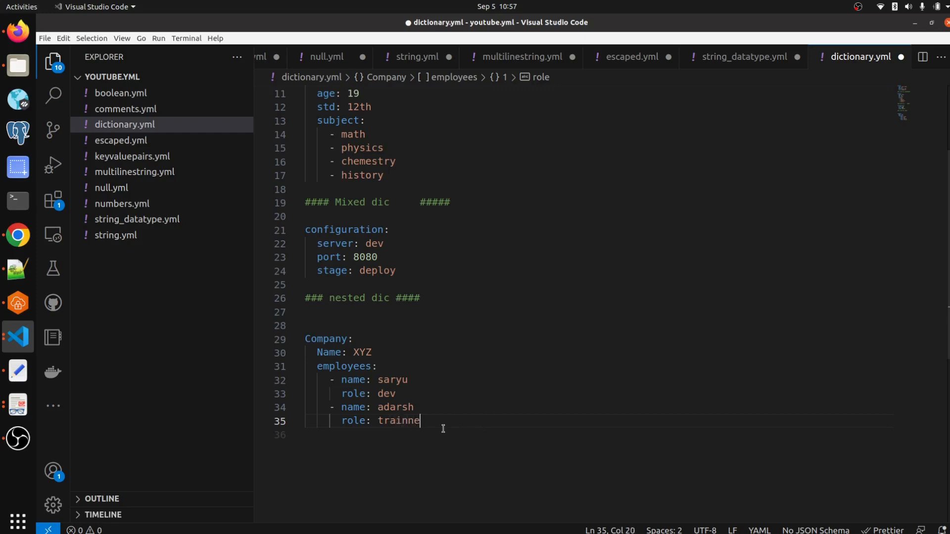
pyautogui.write('trainee')
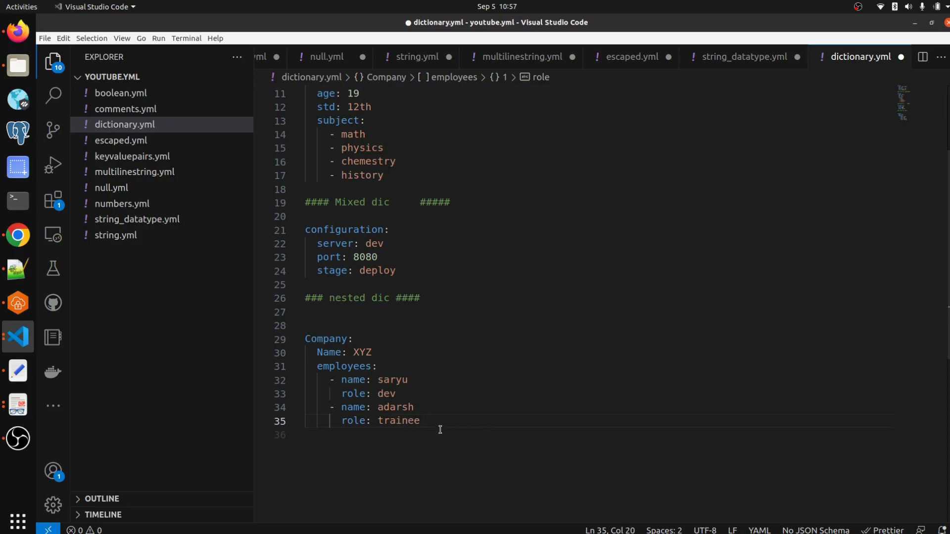
# Step: Select and review the finished Company block and its employees key line
pyautogui.moveTo(418, 421); pyautogui.dragTo(317, 352)
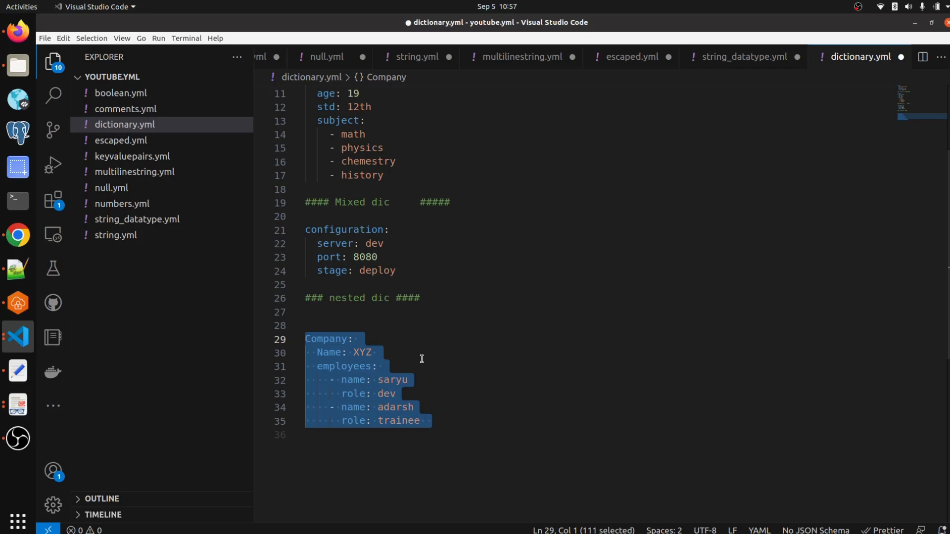
pyautogui.click(347, 338)
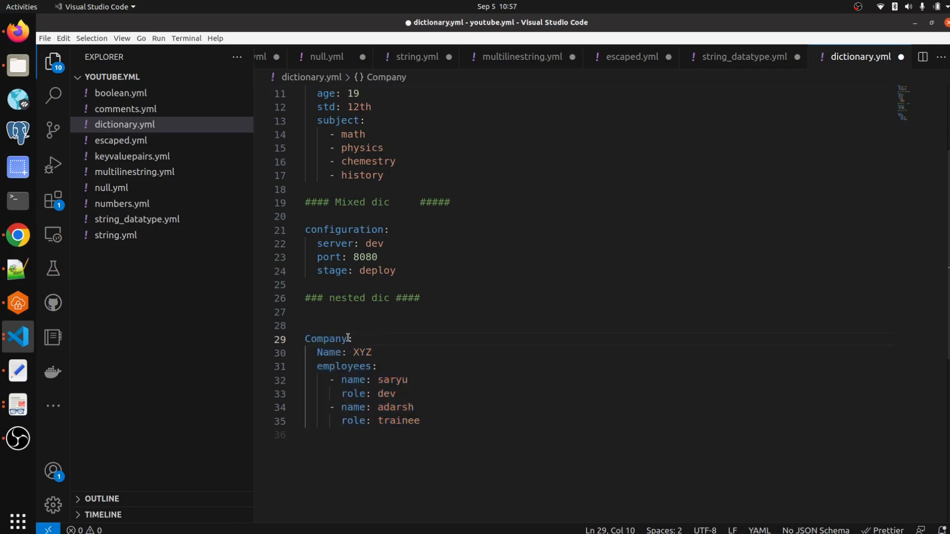
pyautogui.doubleClick(327, 338)
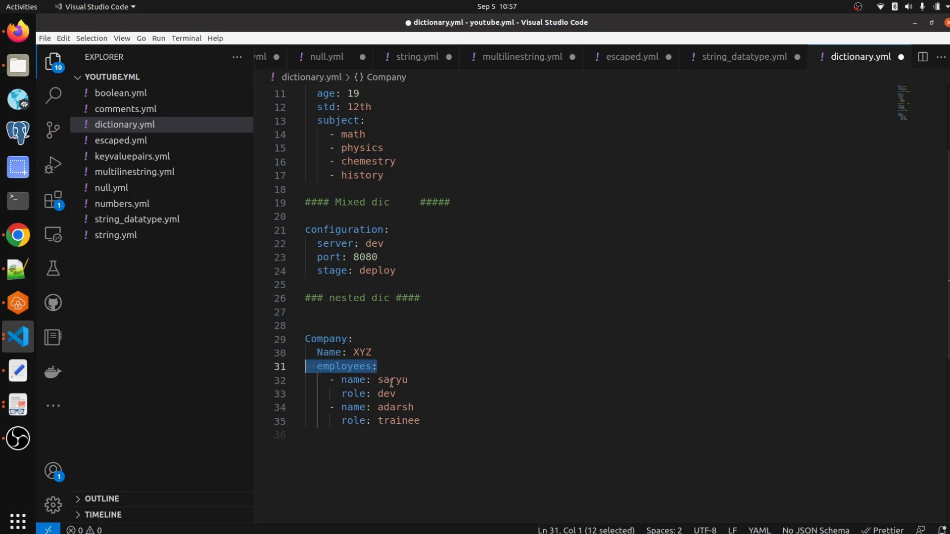
pyautogui.moveTo(370, 385)
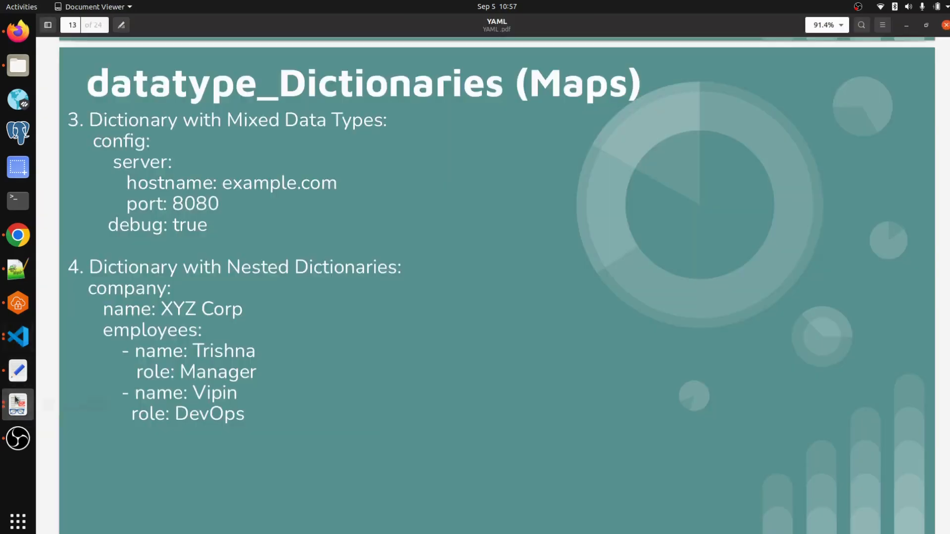
# Step: Consult the Dictionaries slide, then return to dictionary.yml in the editor
pyautogui.scroll(-3)
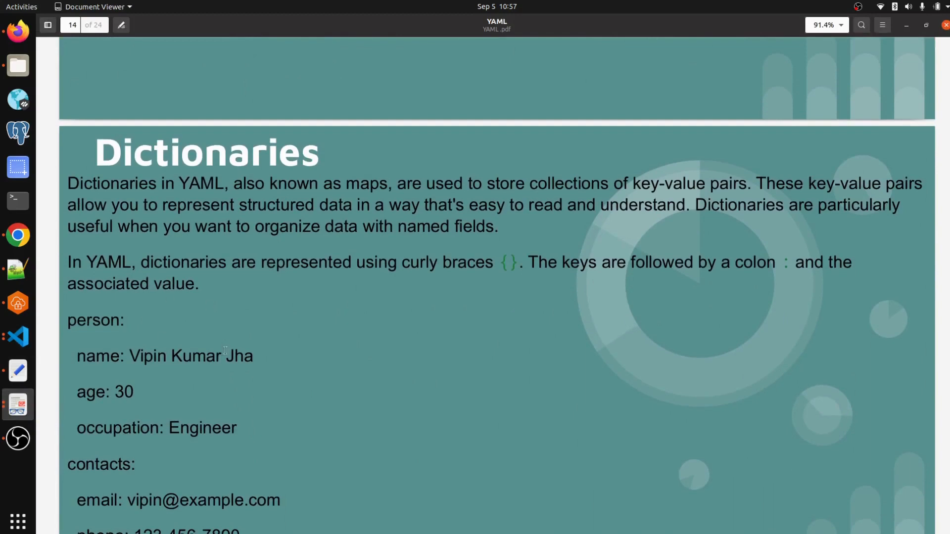
pyautogui.moveTo(231, 373)
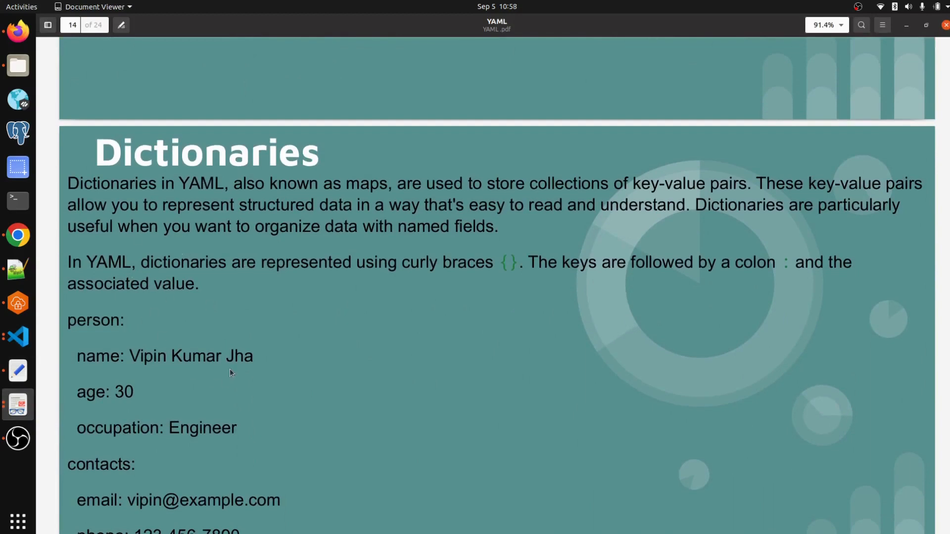
pyautogui.moveTo(33, 392)
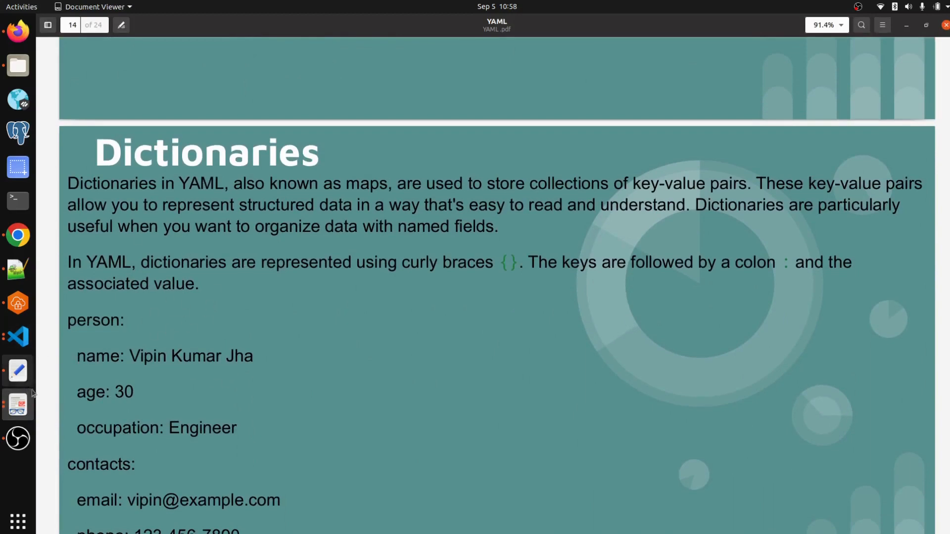
pyautogui.click(17, 336)
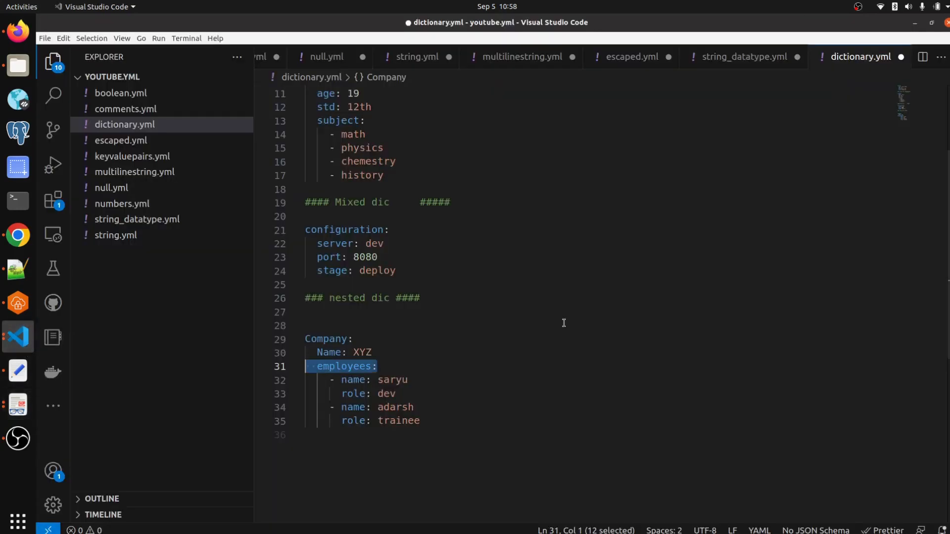